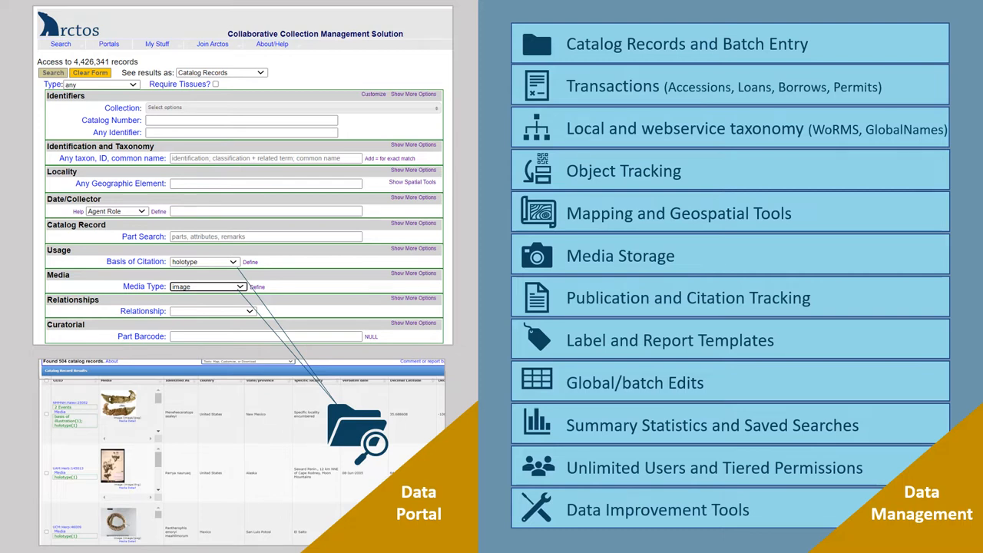
# Scroll the DMNS:Mamm:11096 catalog record down to the Tamias quadrivittatus identification link.
pyautogui.press('right')
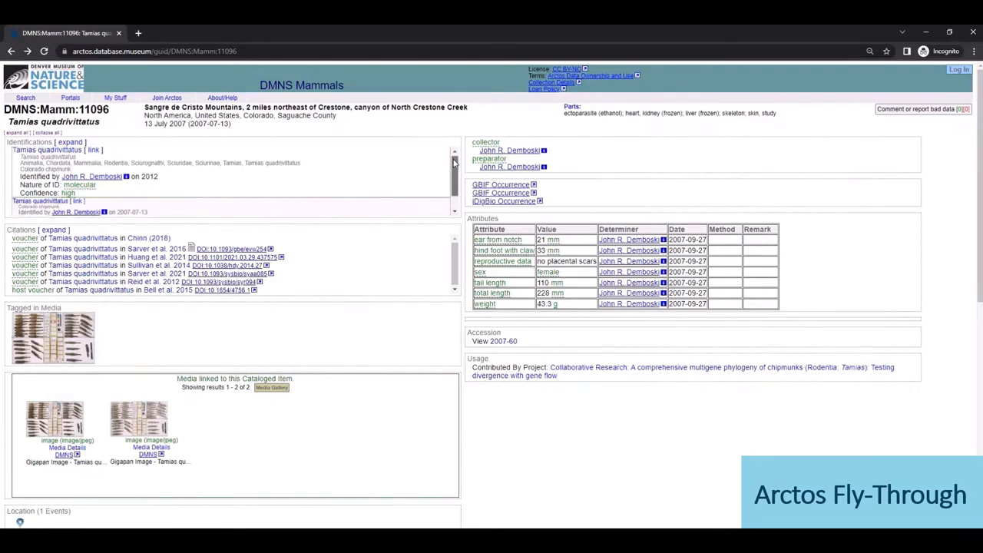
pyautogui.scroll(-3)
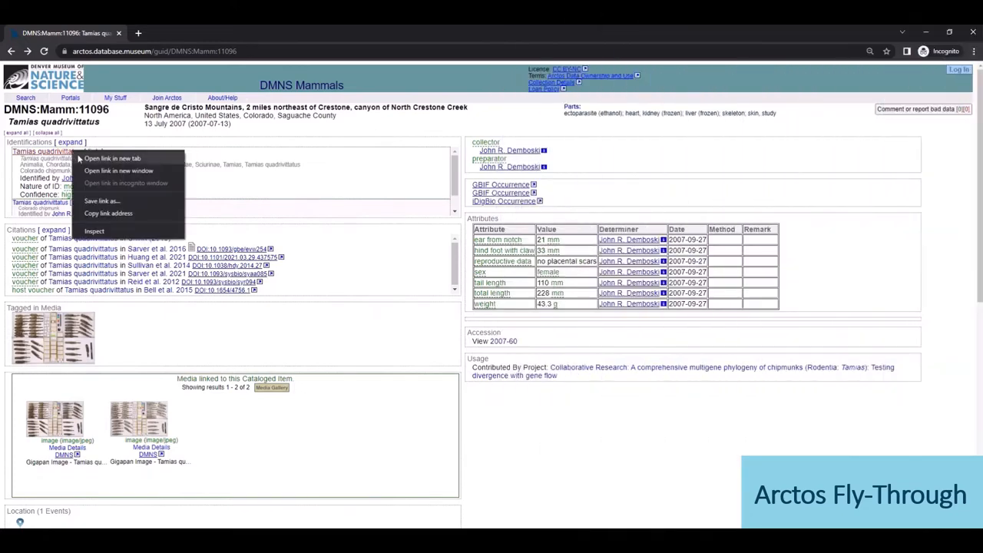
# View the Tamias quadrivittatus taxonomy page in a new tab, scrolling through its map, media and classifications.
pyautogui.click(113, 156)
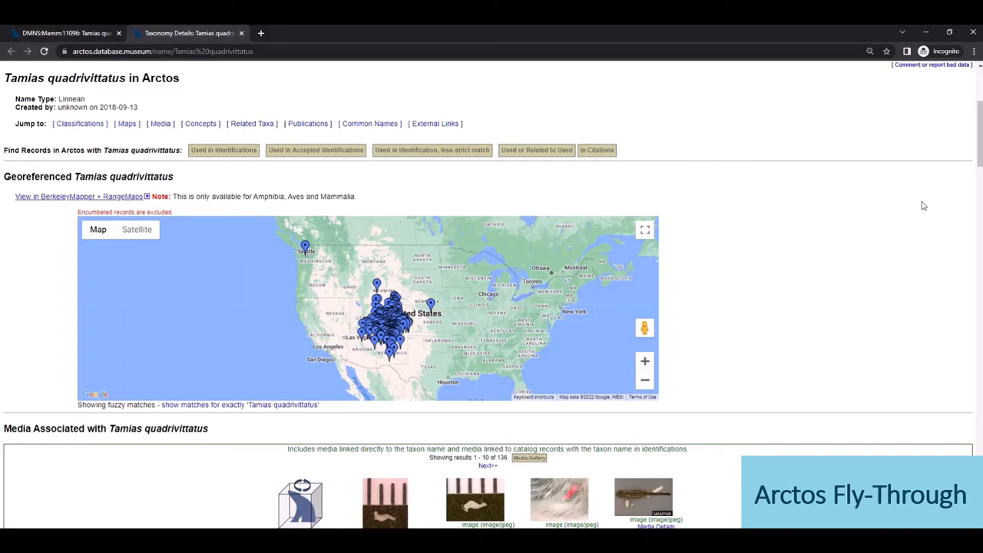
pyautogui.scroll(-3)
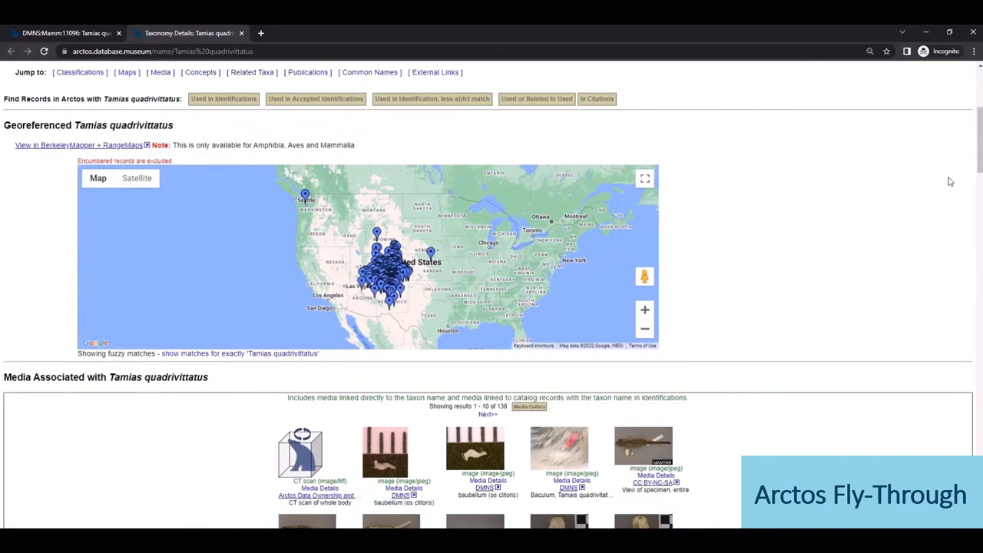
pyautogui.scroll(-3)
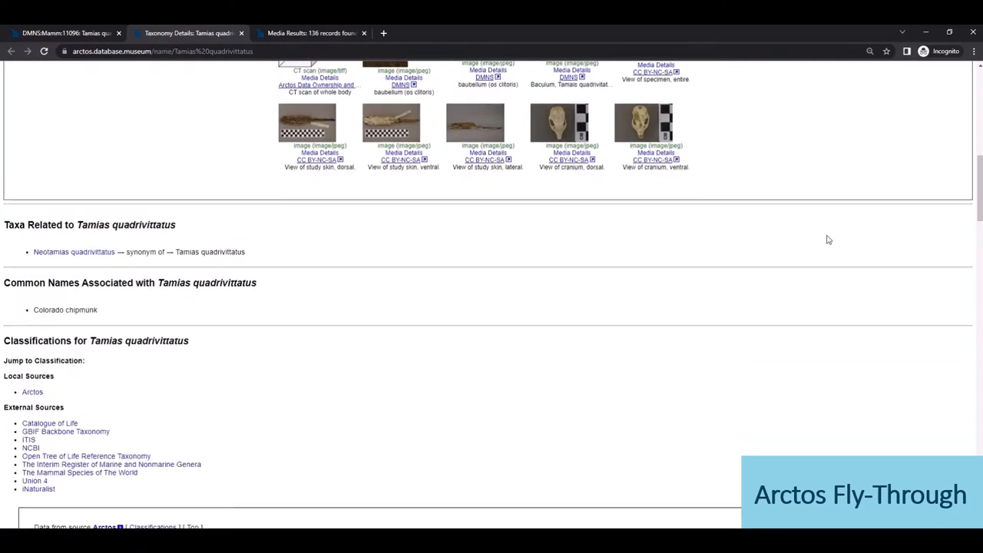
pyautogui.scroll(-3)
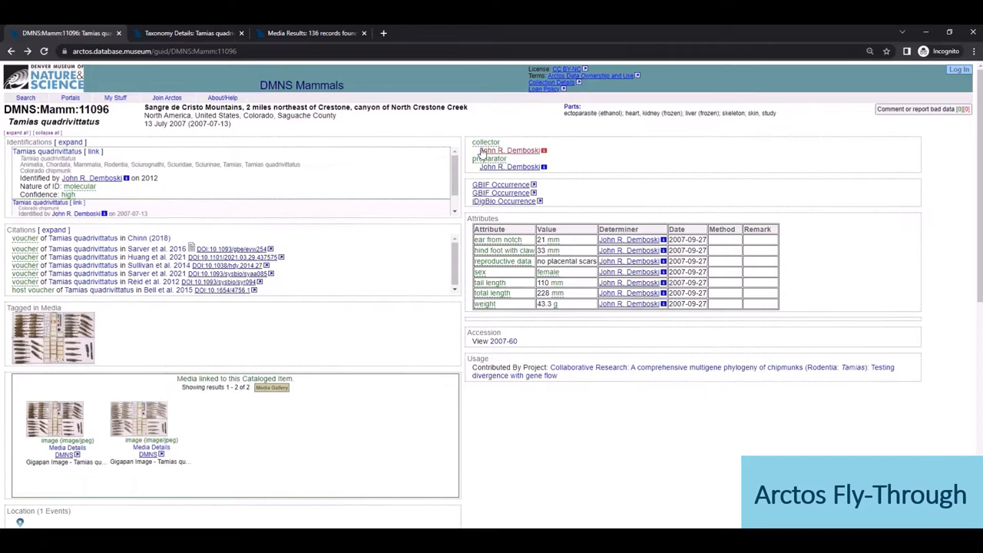
# View John R. Demboski's agent page in a new tab, scrolling through his collection activity.
pyautogui.rightClick(510, 150)
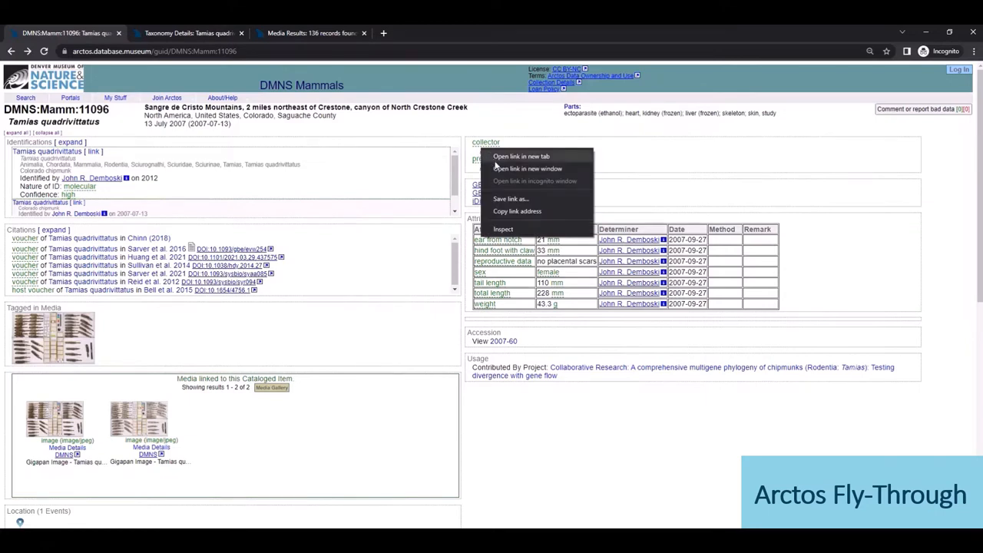
pyautogui.moveTo(494, 162)
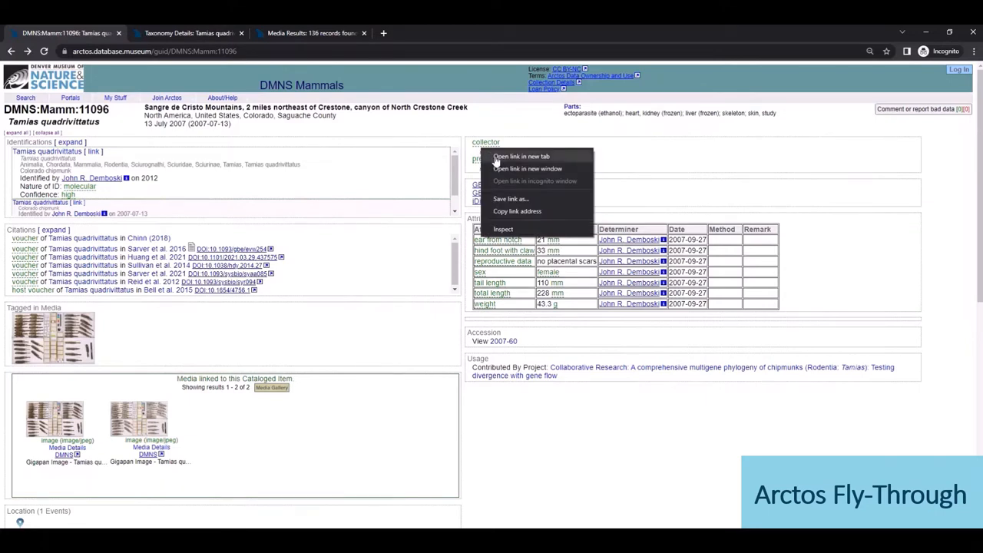
pyautogui.click(520, 156)
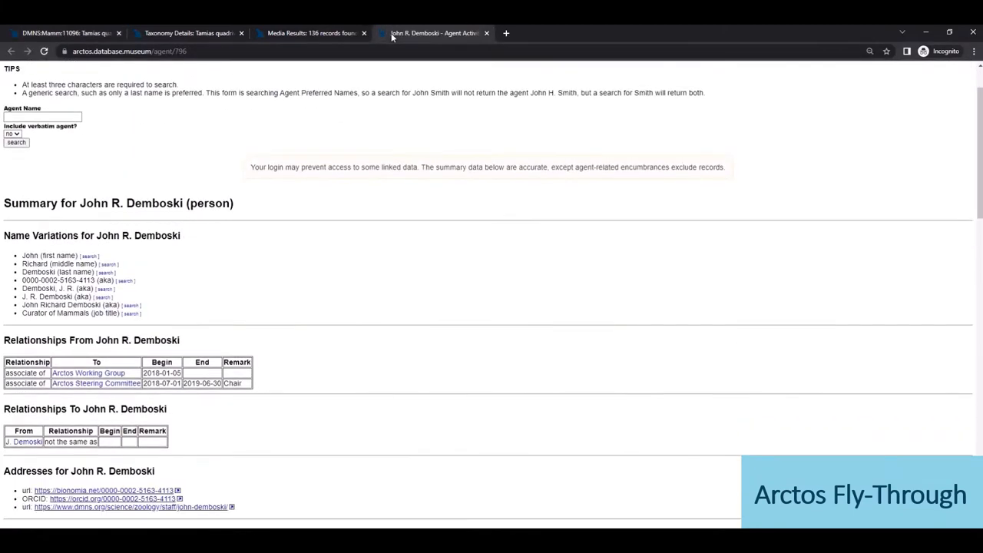
pyautogui.scroll(-3)
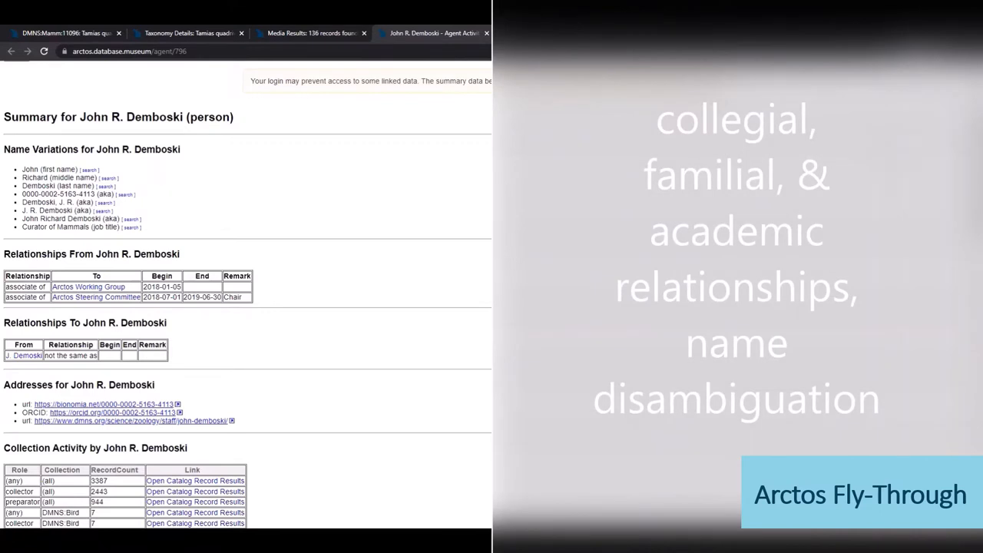
pyautogui.scroll(-3)
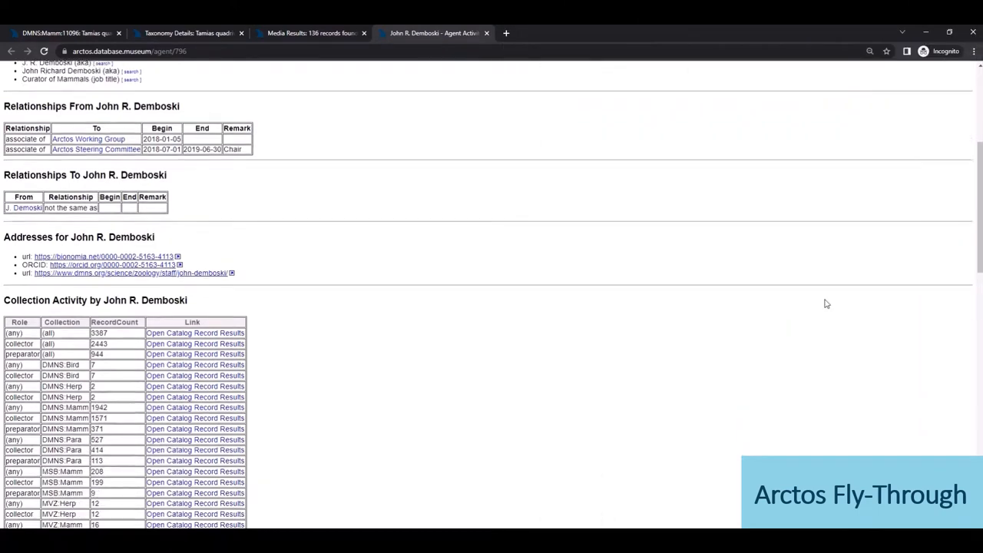
pyautogui.scroll(-3)
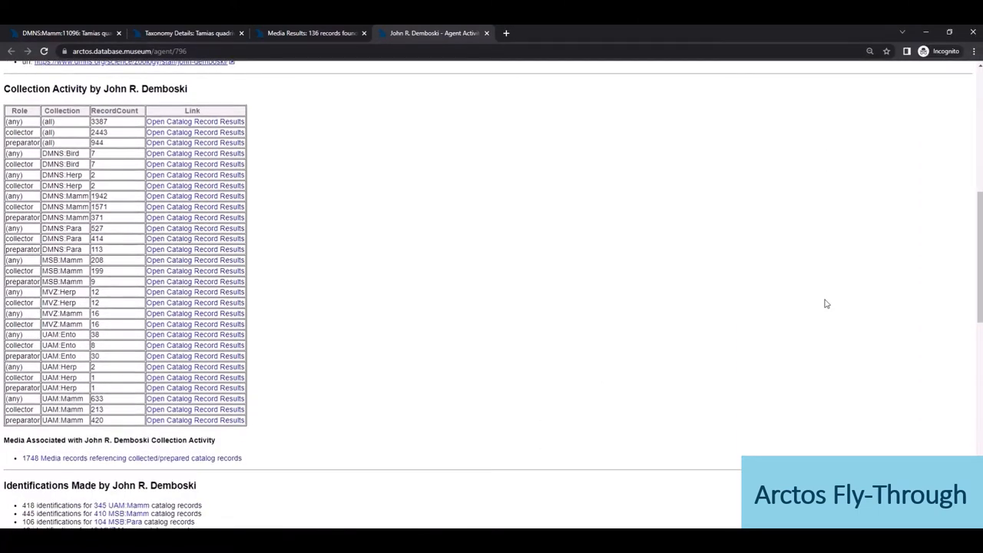
pyautogui.moveTo(767, 273)
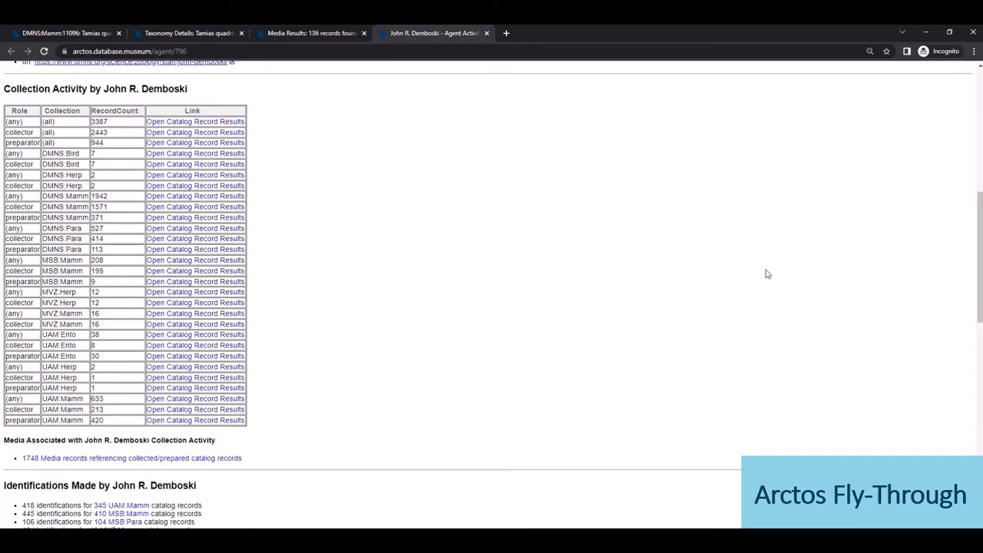
# Sort Collection Activity by RecordCount and view one collection's catalog record results in a new tab.
pyautogui.click(114, 110)
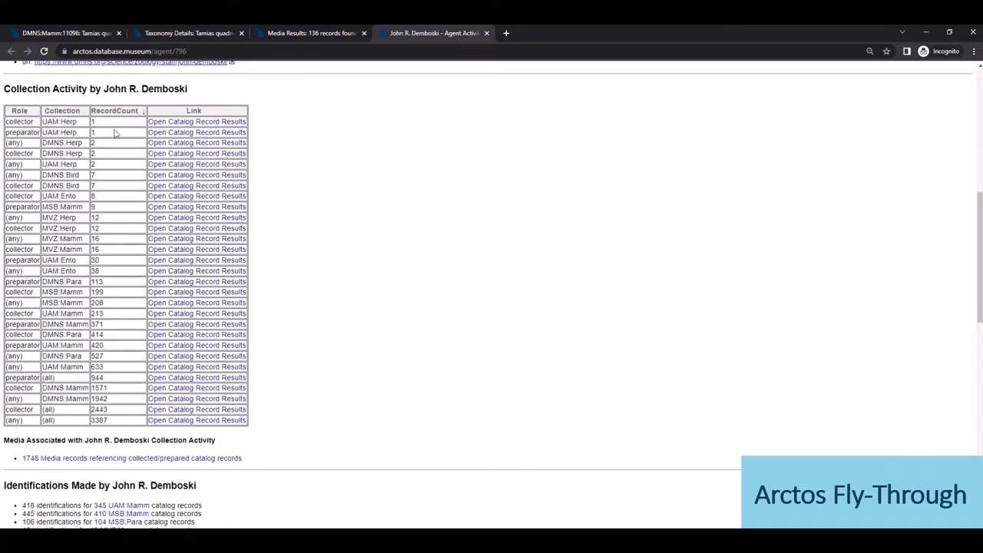
pyautogui.click(196, 122)
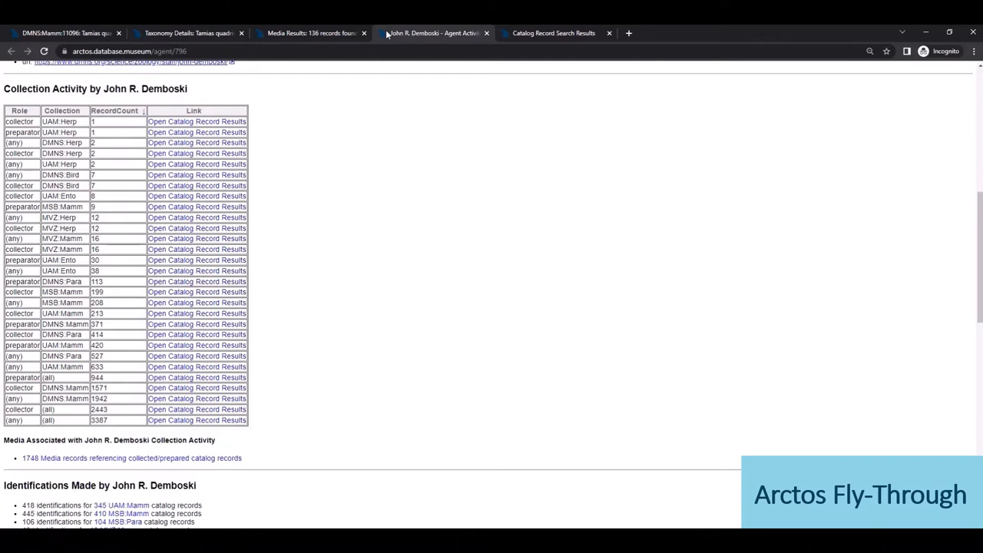
pyautogui.scroll(-3)
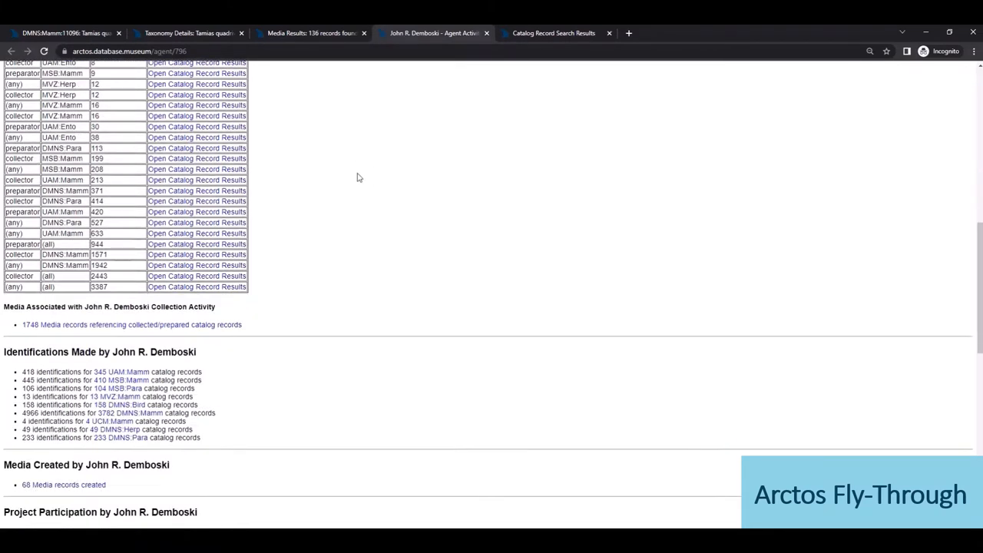
pyautogui.scroll(-3)
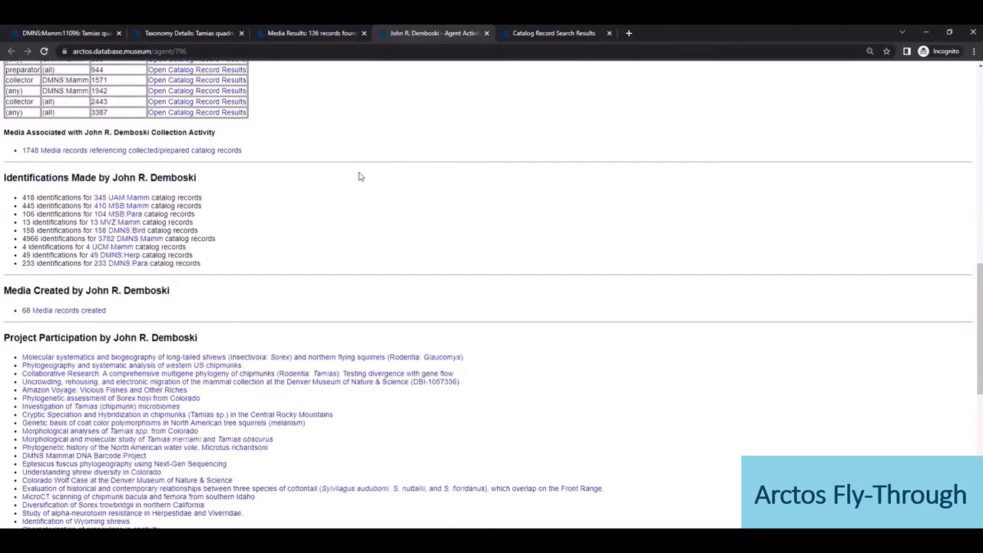
pyautogui.moveTo(353, 224)
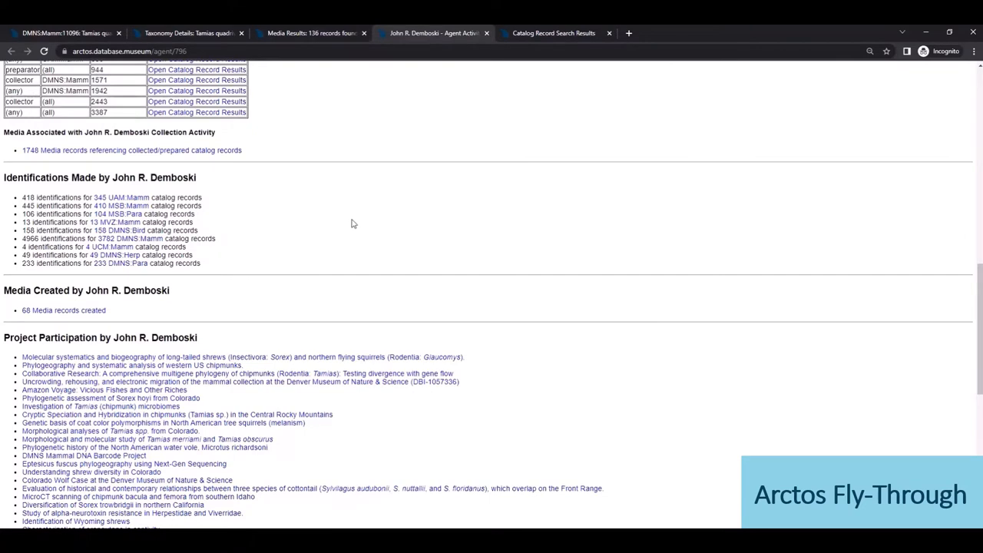
pyautogui.scroll(-3)
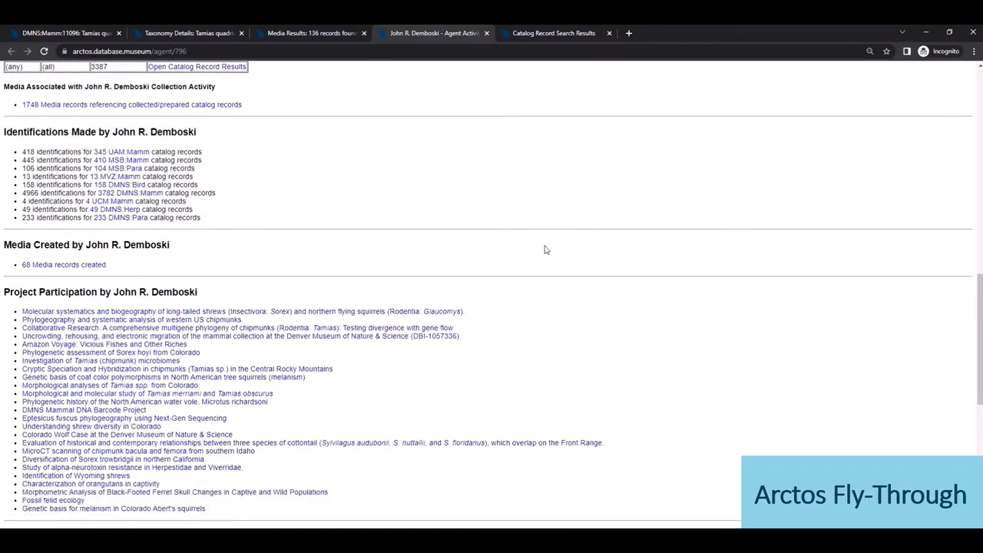
pyautogui.scroll(-3)
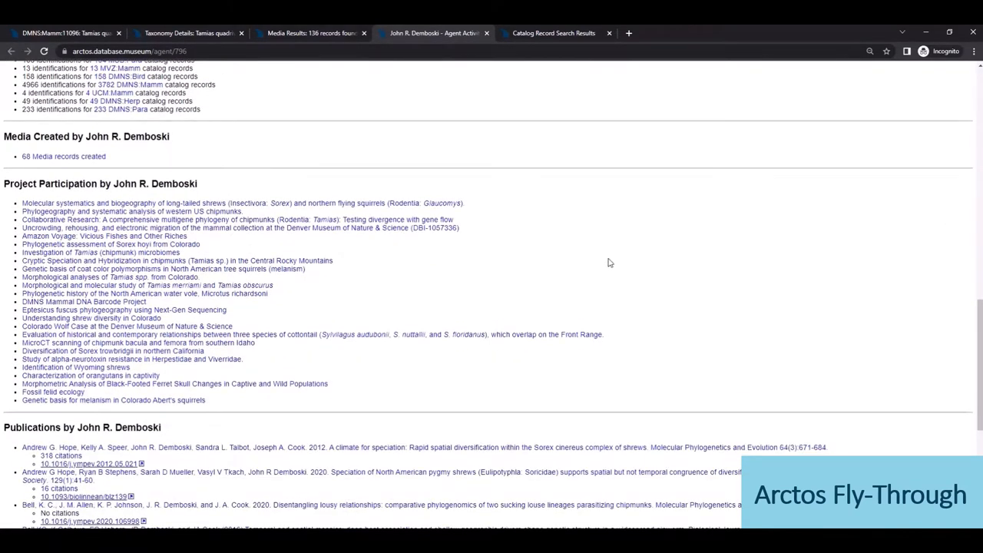
pyautogui.scroll(-3)
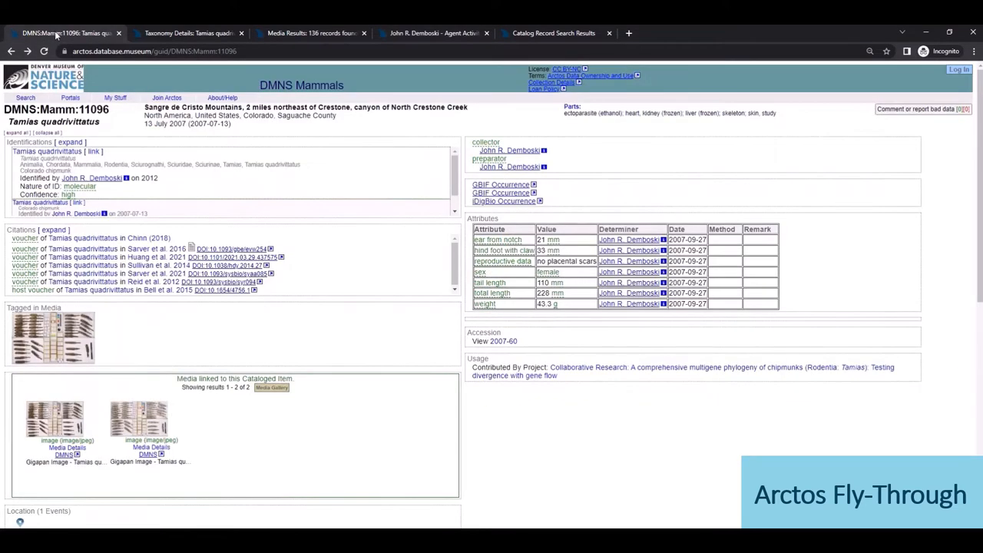
pyautogui.moveTo(361, 238)
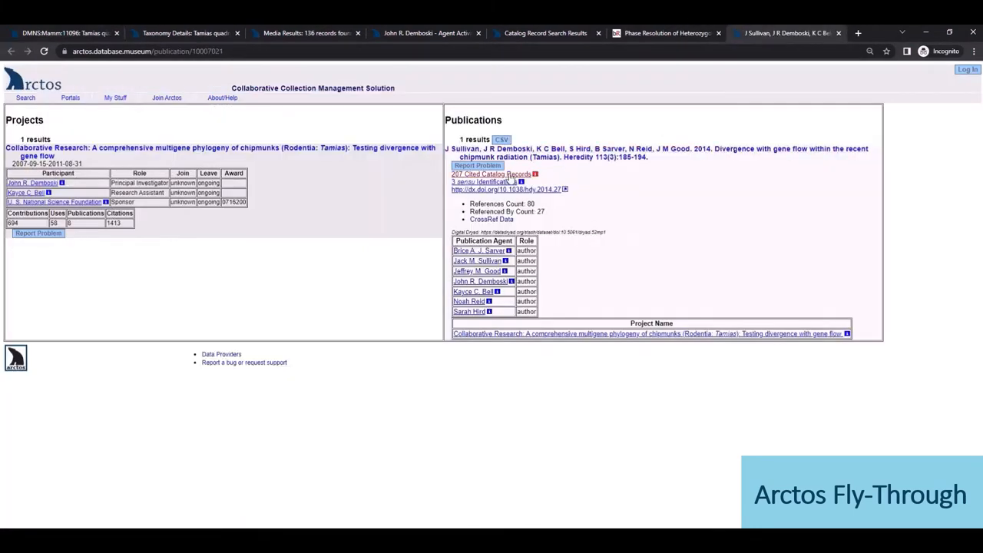
# View the 2014 Heredity chipmunk publication's cited catalog records in a new tab.
pyautogui.click(491, 175)
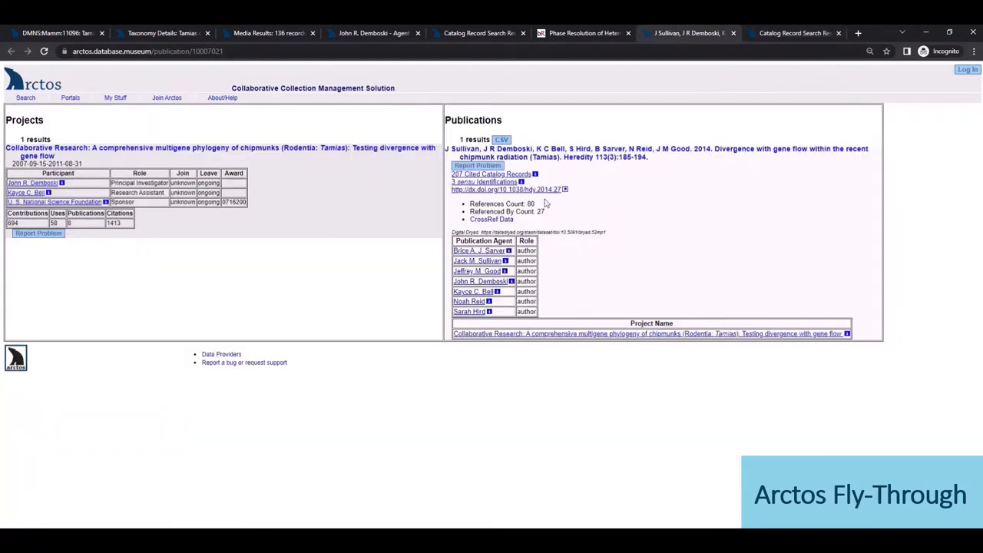
pyautogui.moveTo(554, 219)
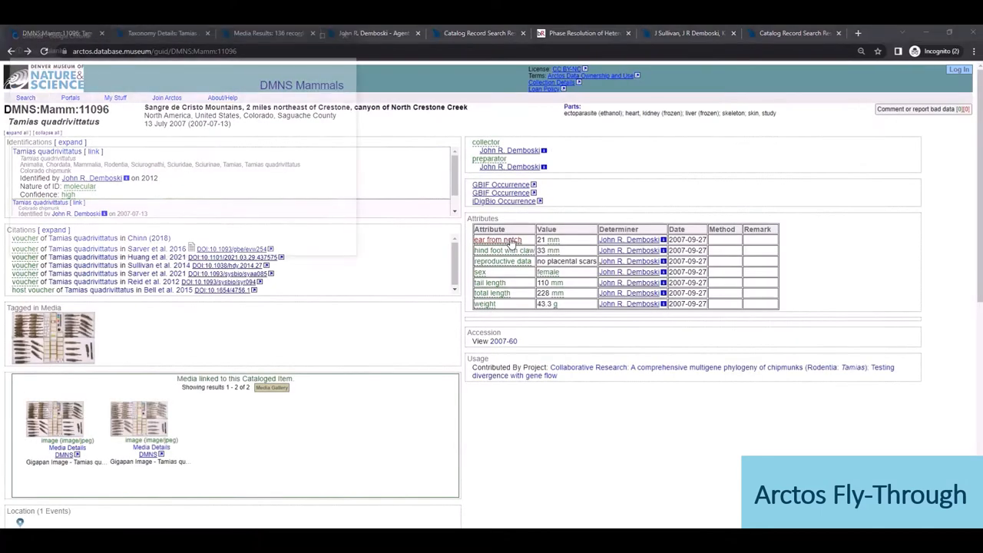
# View the tagged drawer photo of chipmunk specimens via View Media TAGs, then return to the record.
pyautogui.click(497, 240)
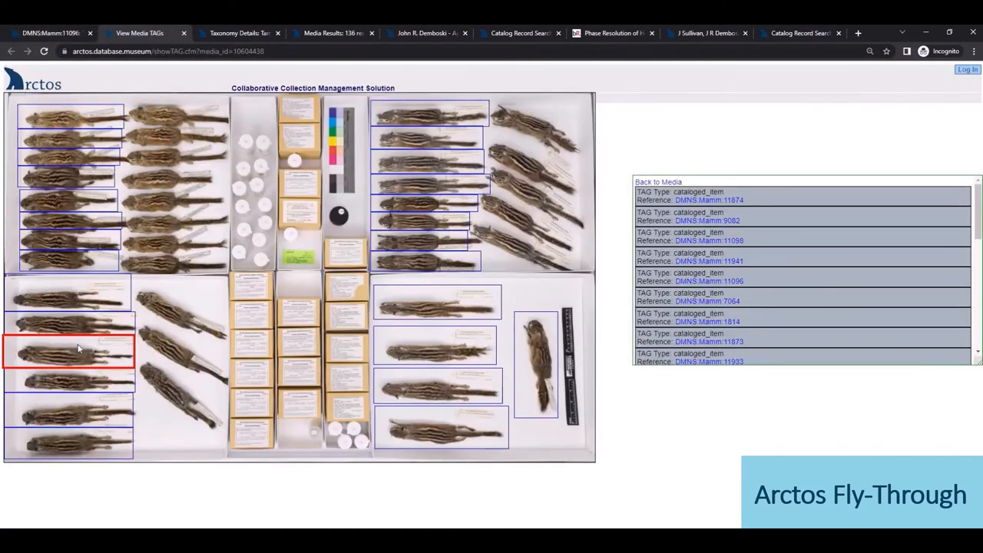
pyautogui.click(69, 323)
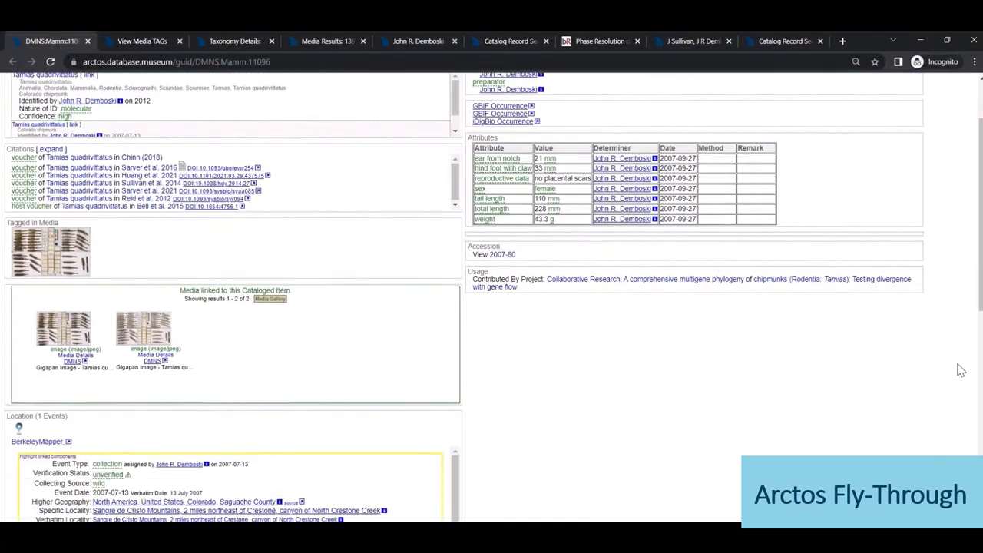
# Page forward through the Media from the same Place panel to the last image.
pyautogui.scroll(-3)
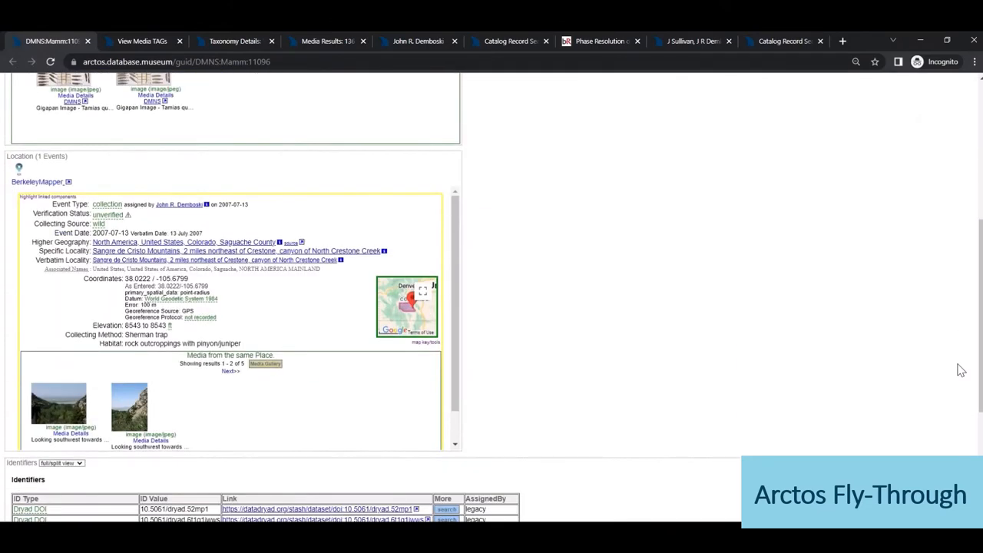
pyautogui.moveTo(230, 371)
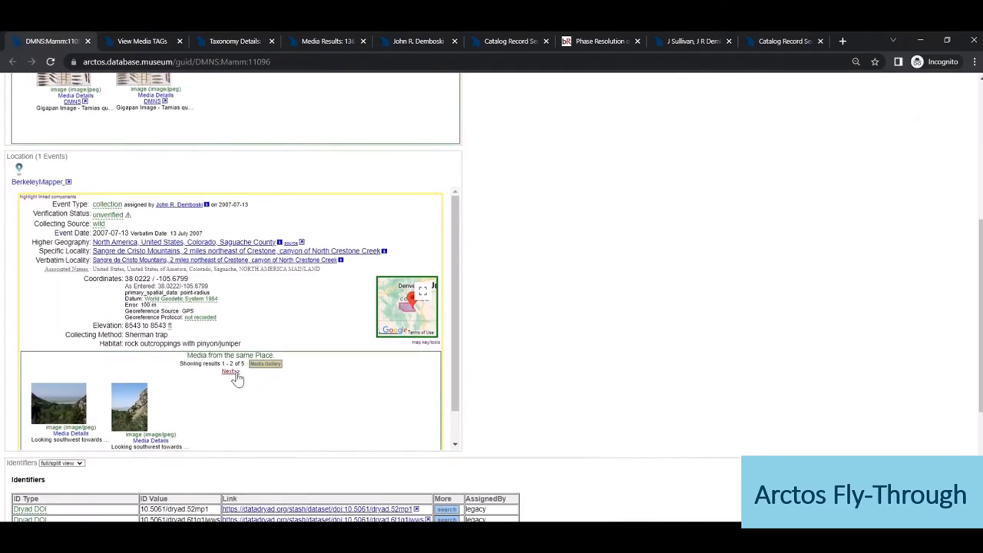
pyautogui.click(230, 371)
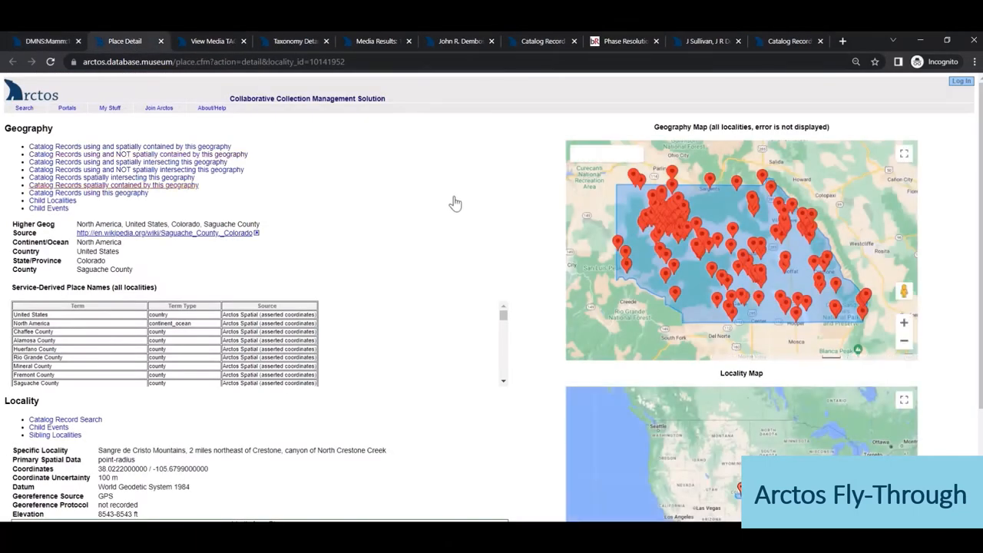
pyautogui.scroll(-3)
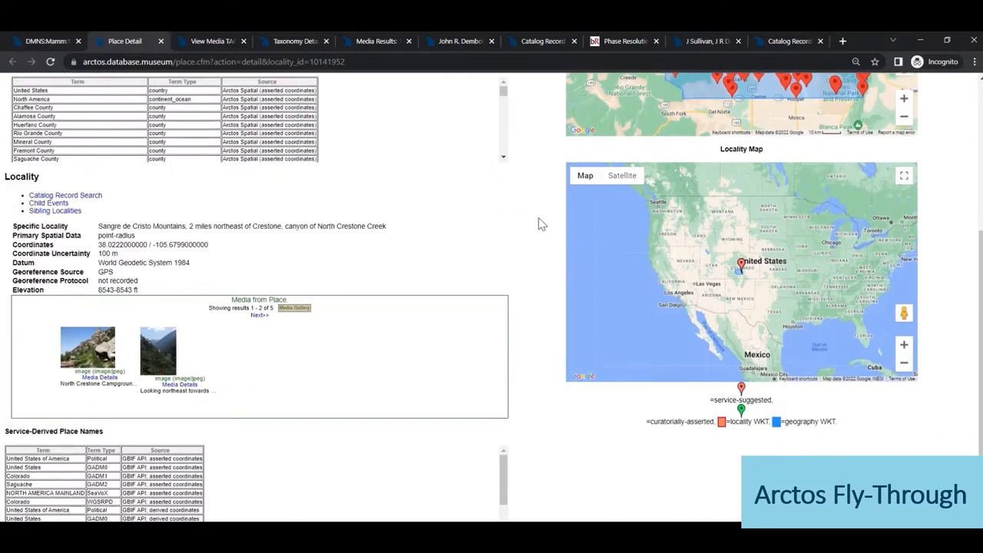
pyautogui.scroll(3)
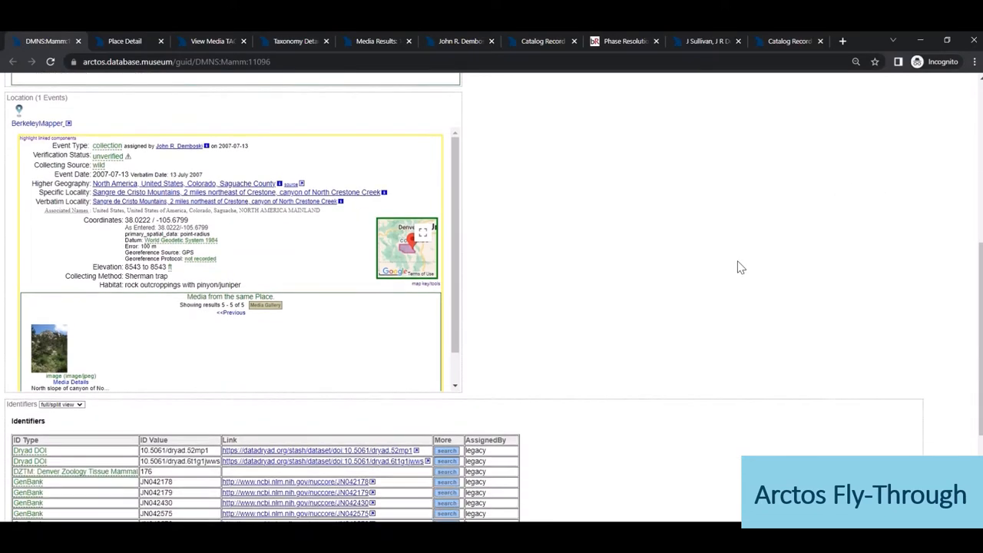
# Scroll to the Identifiers and Relationships tables showing Dryad DOIs, GenBank sequences and NCBI BioSample.
pyautogui.scroll(-3)
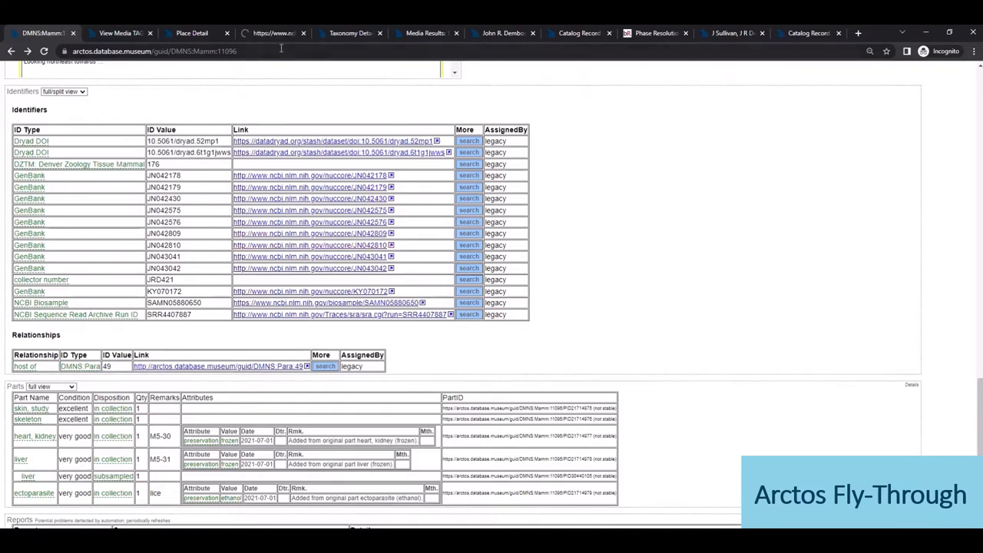
# View the JN042809 GenBank nucleotide record for the Tamias quadrivittatus zona pellucida glycoprotein gene.
pyautogui.click(309, 233)
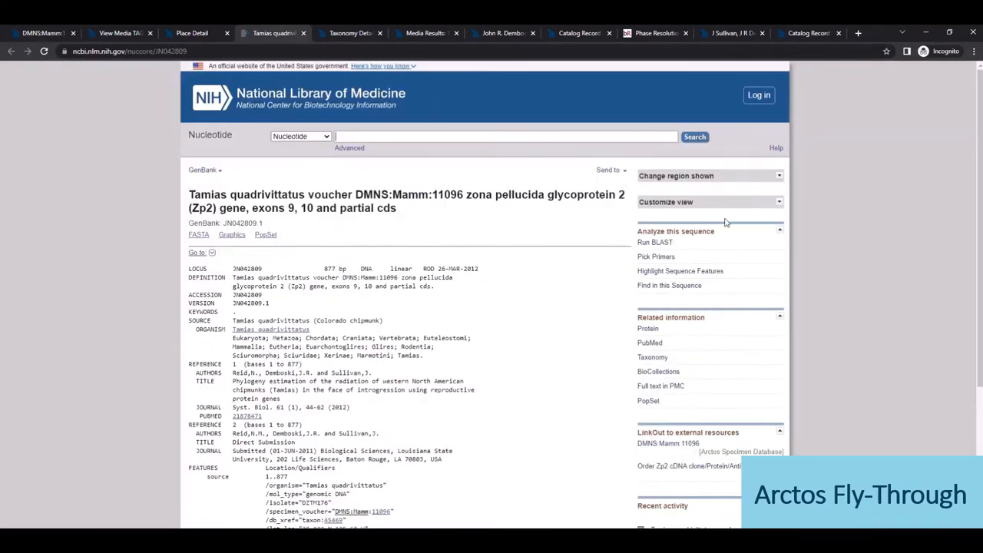
pyautogui.scroll(-3)
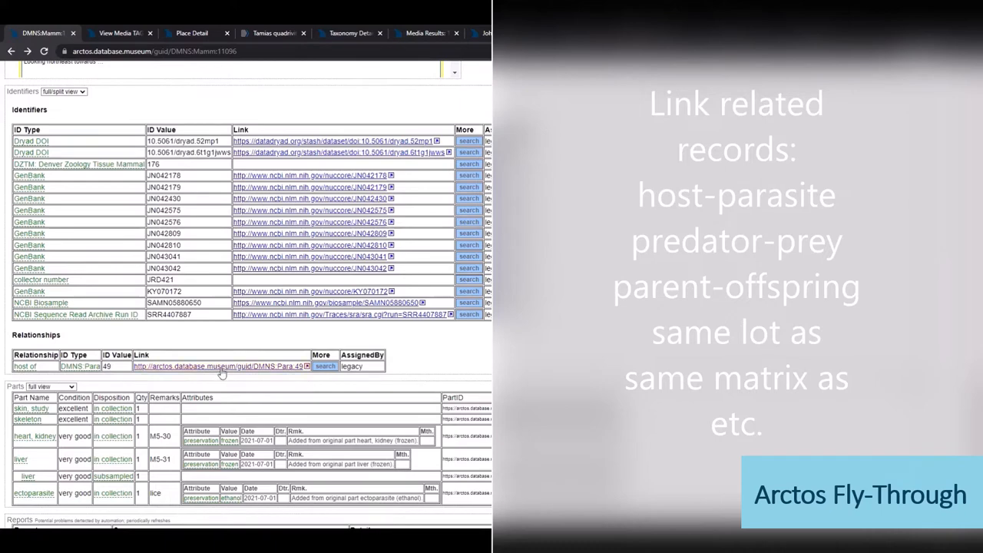
# View the related louse record DMNS:Para:49 (Hoplopleura arboricola) and its iDigBio specimen page.
pyautogui.click(218, 365)
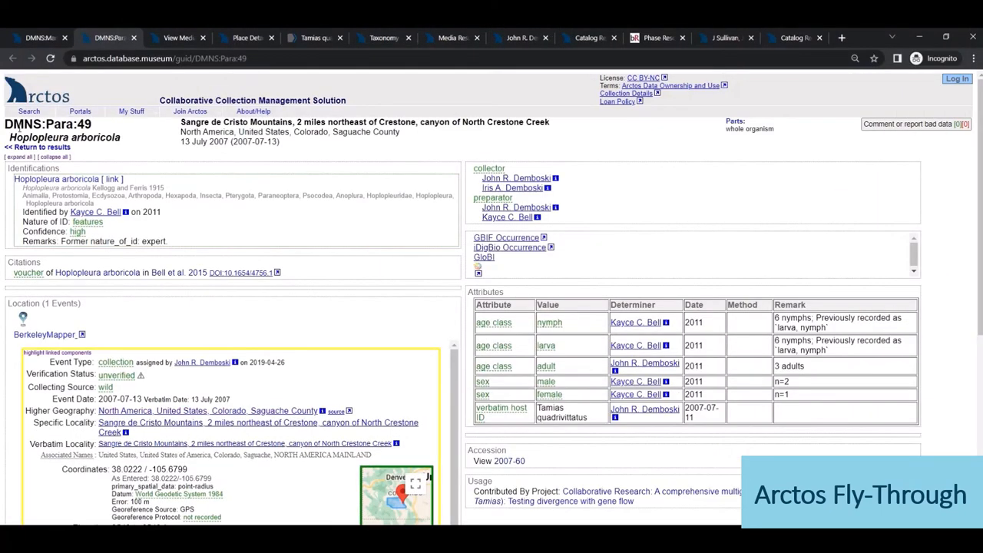
pyautogui.moveTo(323, 224)
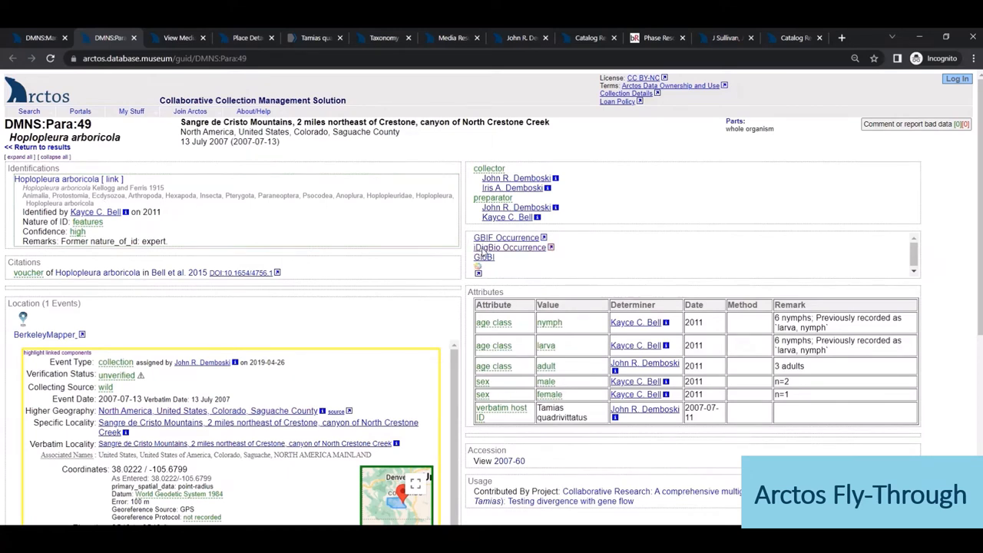
pyautogui.click(509, 247)
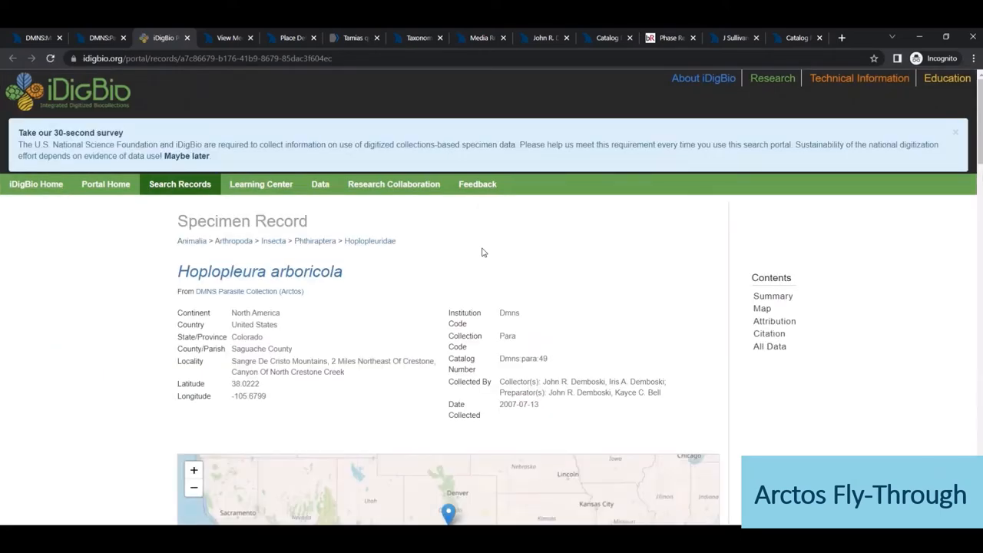
pyautogui.scroll(-3)
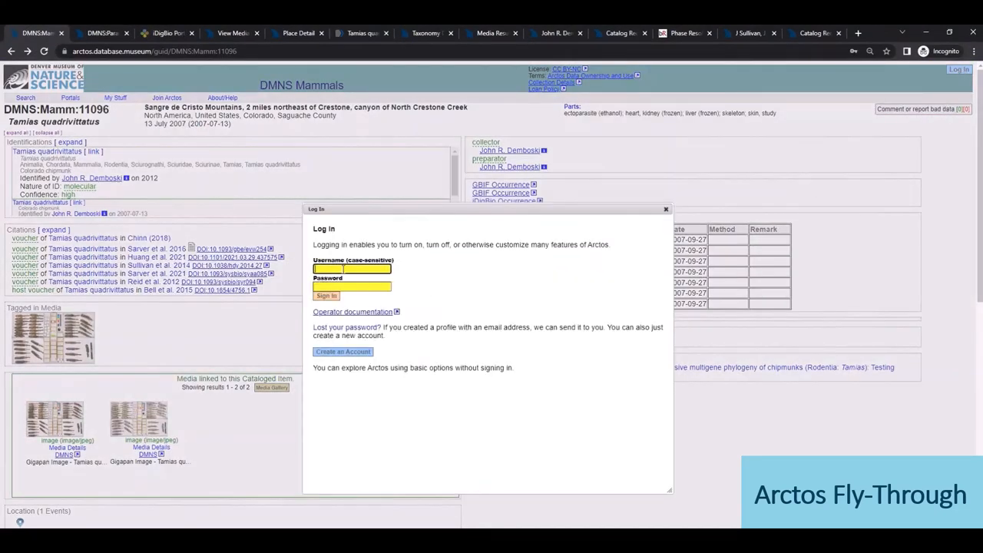
# Sign in to Arctos and scroll the record to the Usage section for loan T2012-7.
pyautogui.click(326, 294)
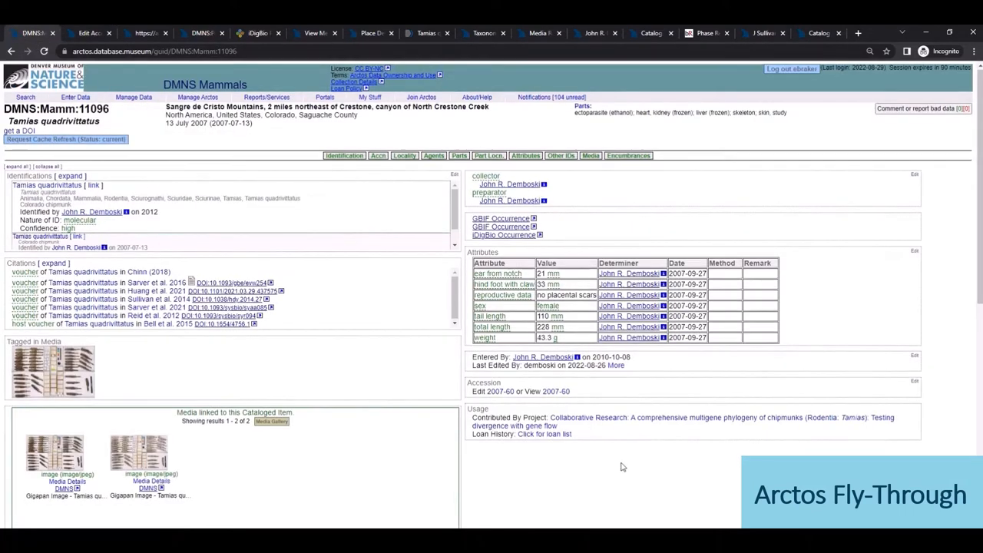
pyautogui.scroll(-3)
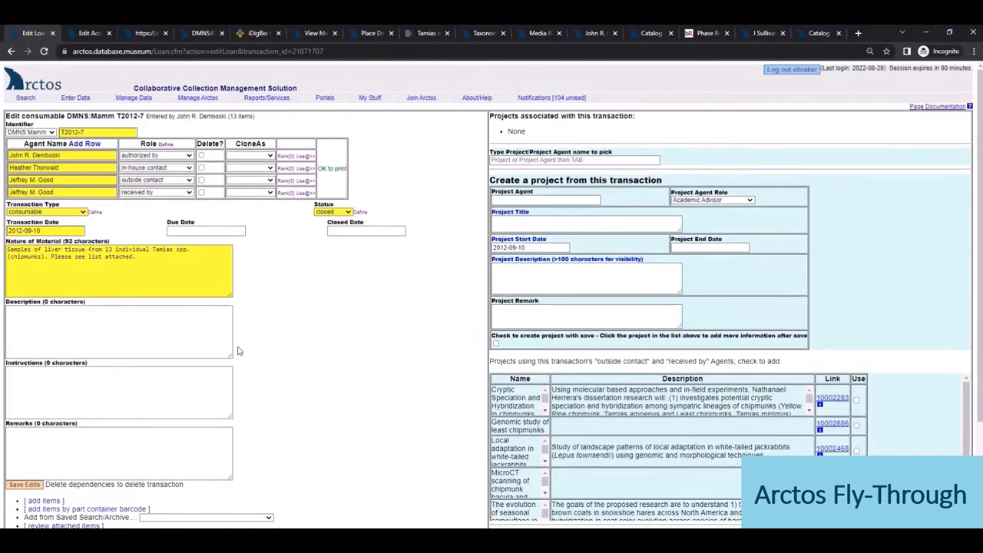
# Review the 15 items included in loan T2012-7, then return to the previous page.
pyautogui.scroll(-3)
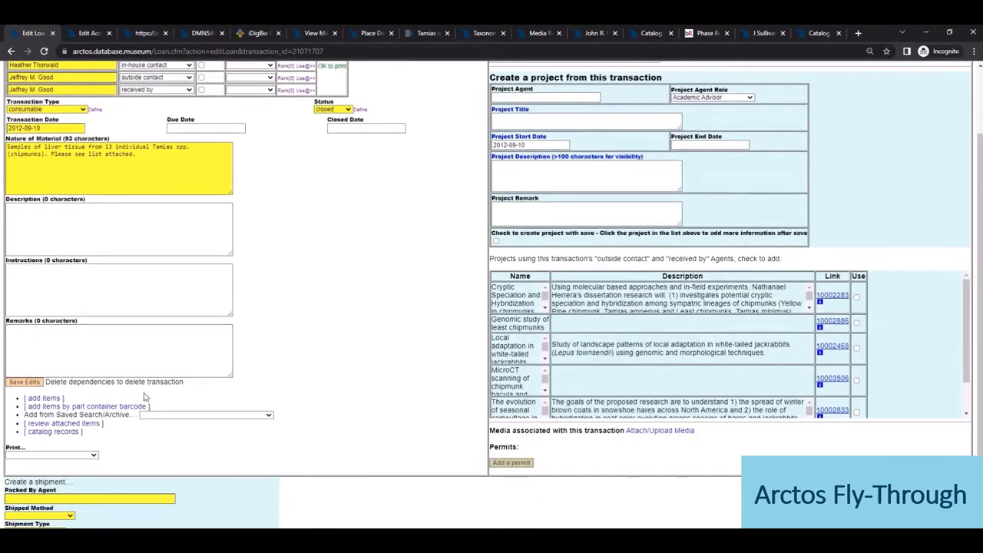
pyautogui.click(61, 424)
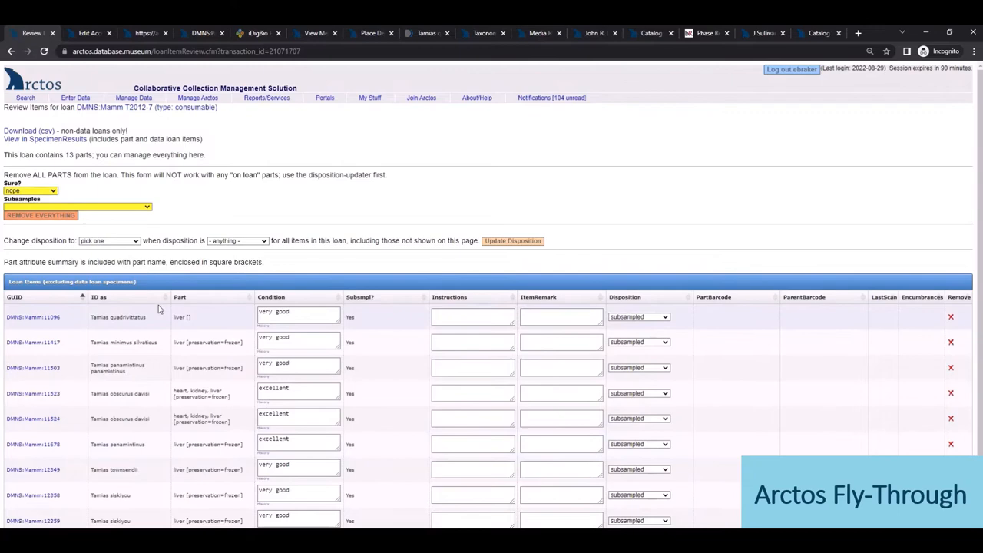
pyautogui.moveTo(13, 51)
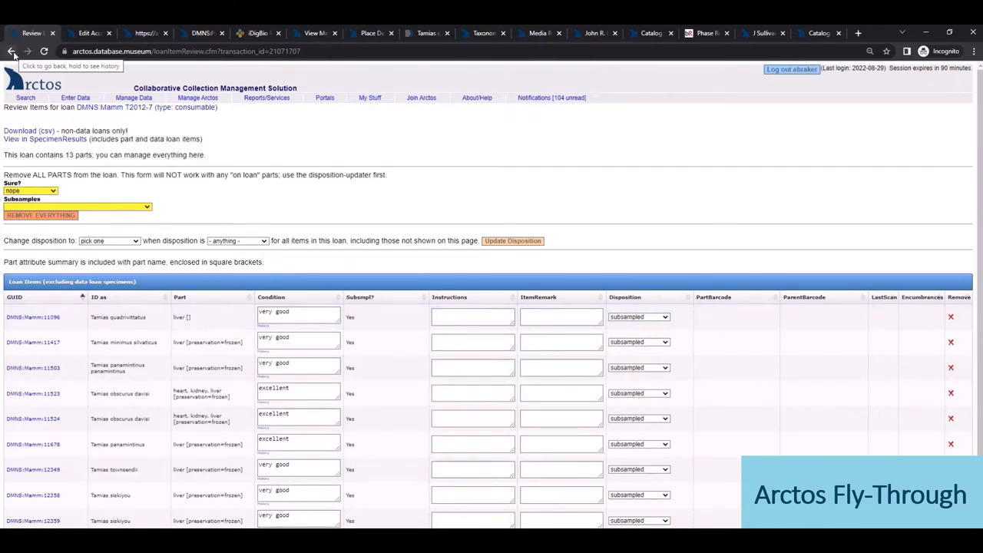
pyautogui.click(33, 316)
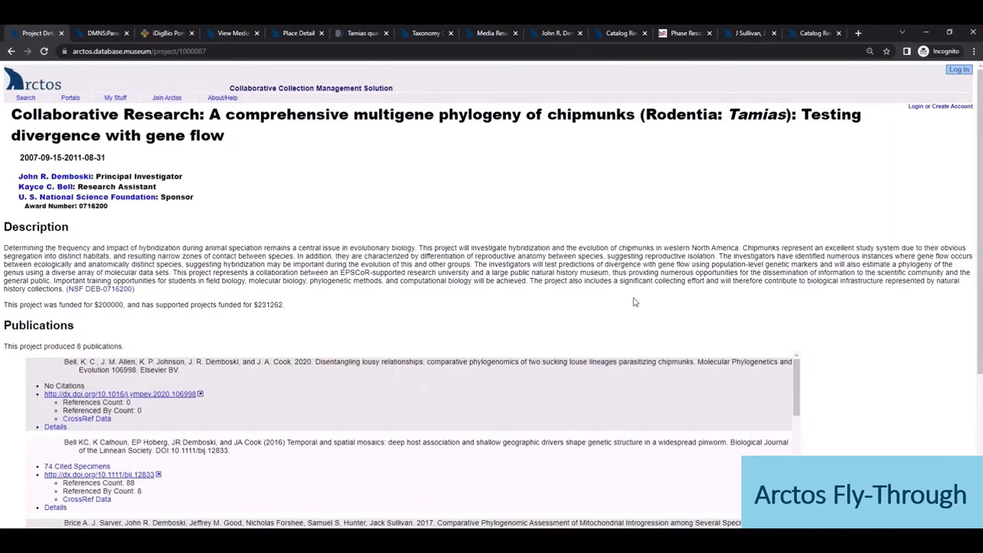
pyautogui.moveTo(248, 92)
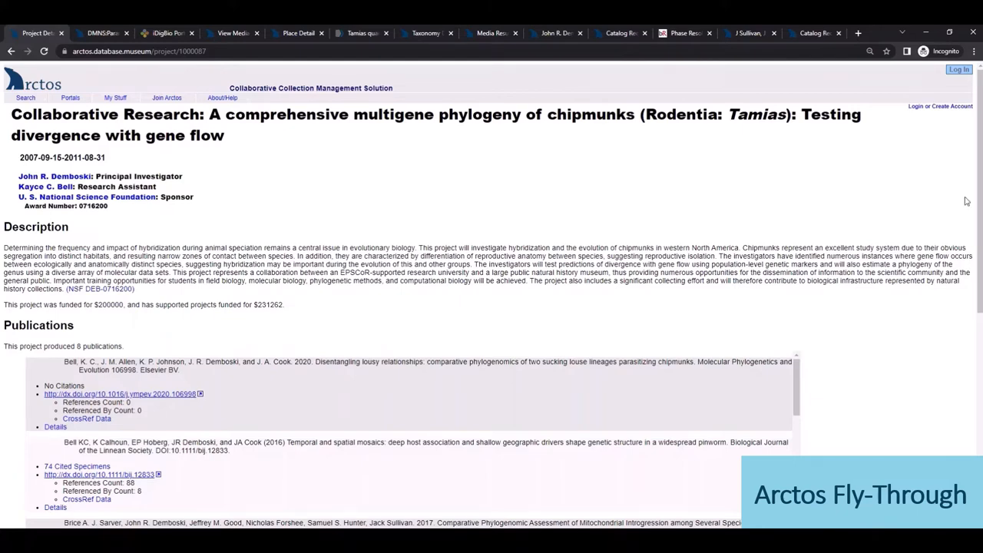
# Scroll through the project's publications, contributed catalog records, related projects and linked media.
pyautogui.scroll(-3)
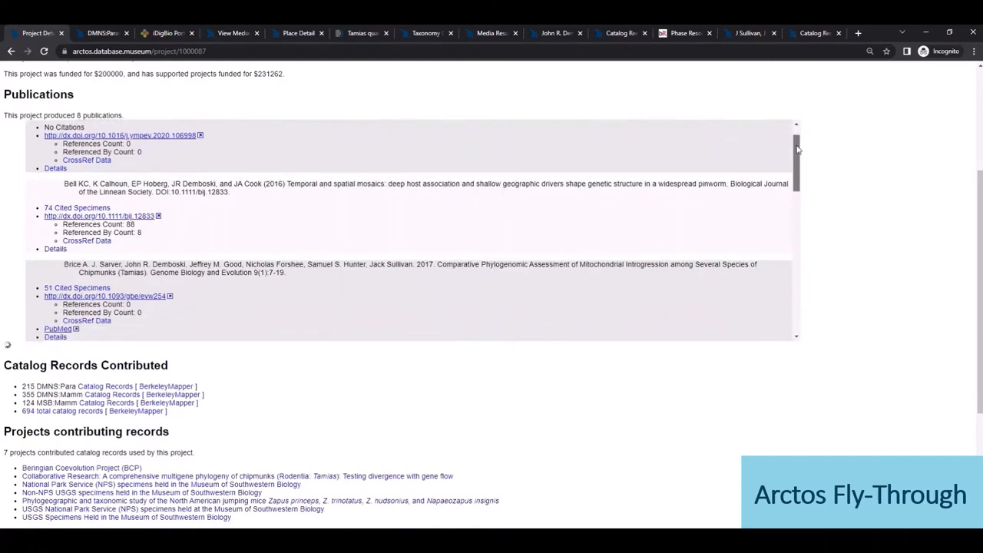
pyautogui.scroll(-3)
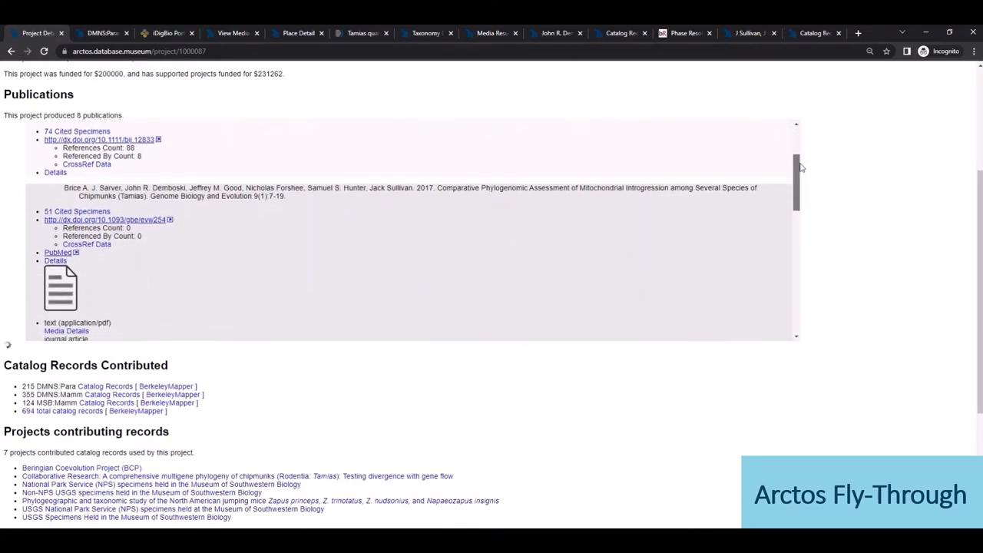
pyautogui.scroll(-3)
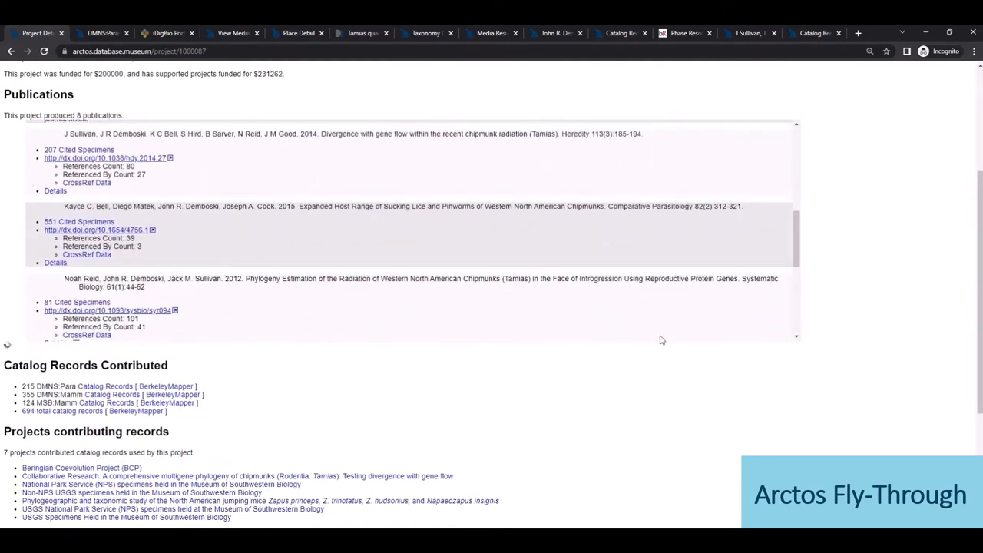
pyautogui.moveTo(762, 267)
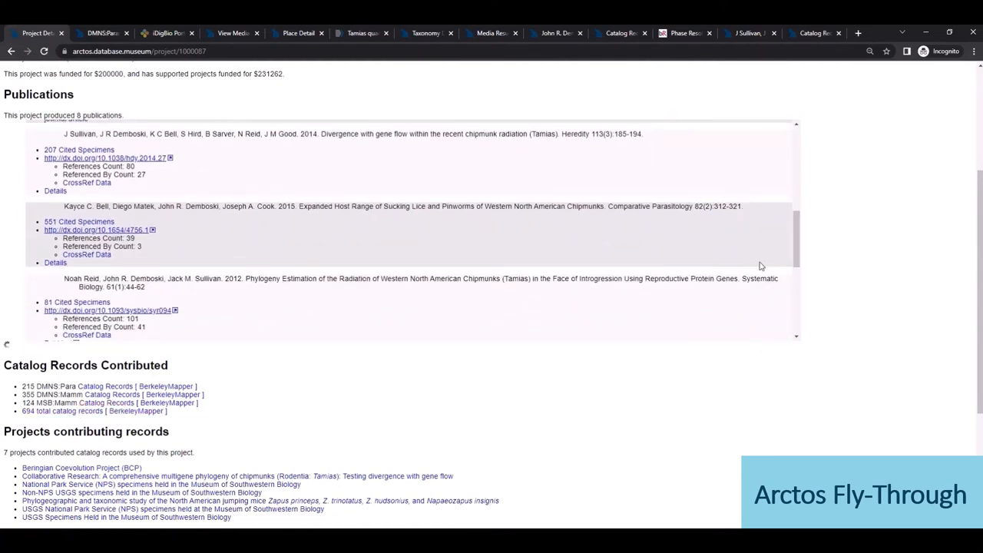
pyautogui.scroll(-3)
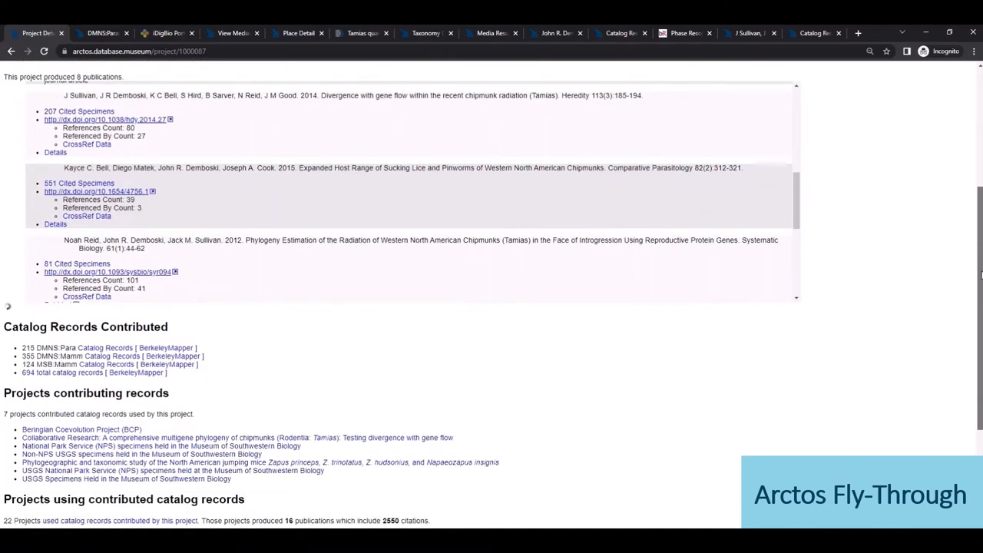
pyautogui.scroll(-3)
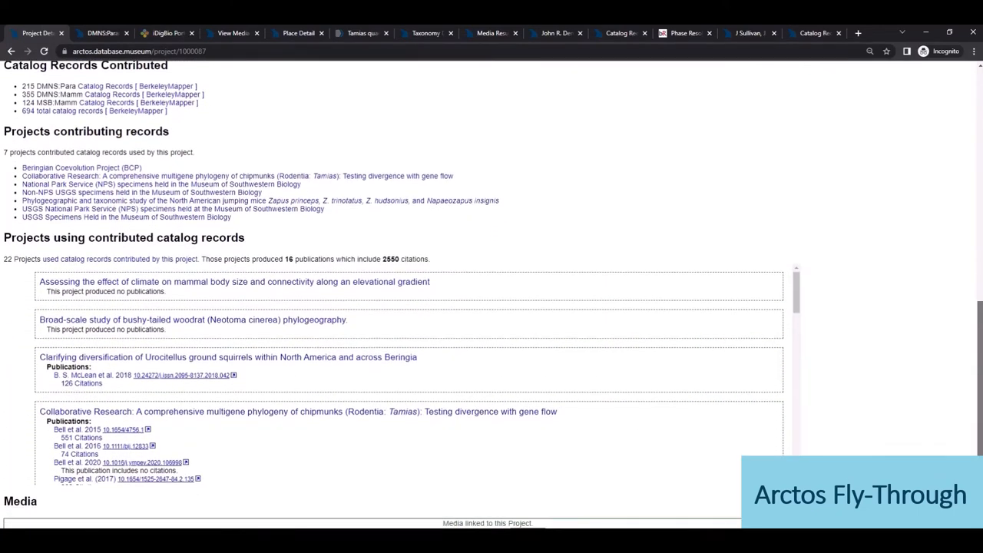
pyautogui.scroll(-3)
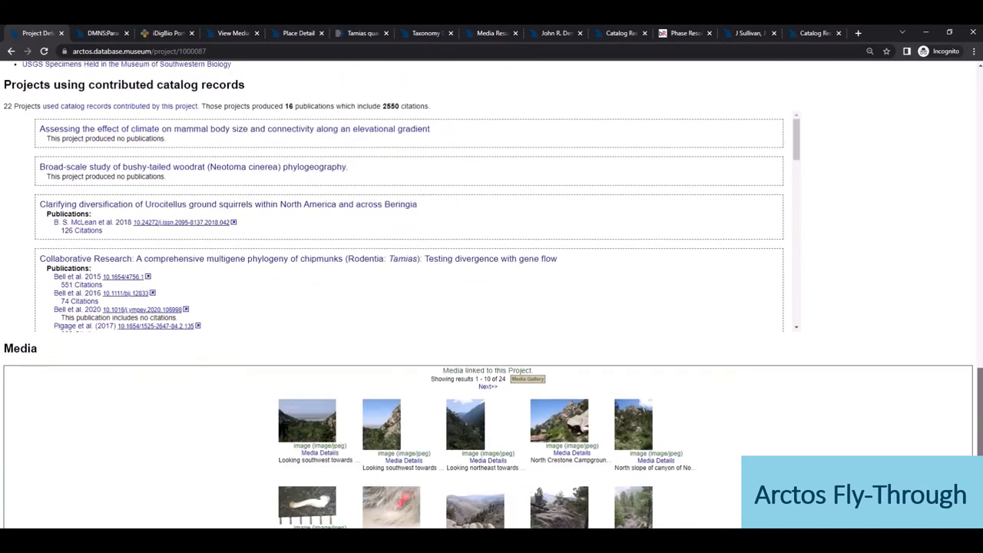
pyautogui.moveTo(295, 70)
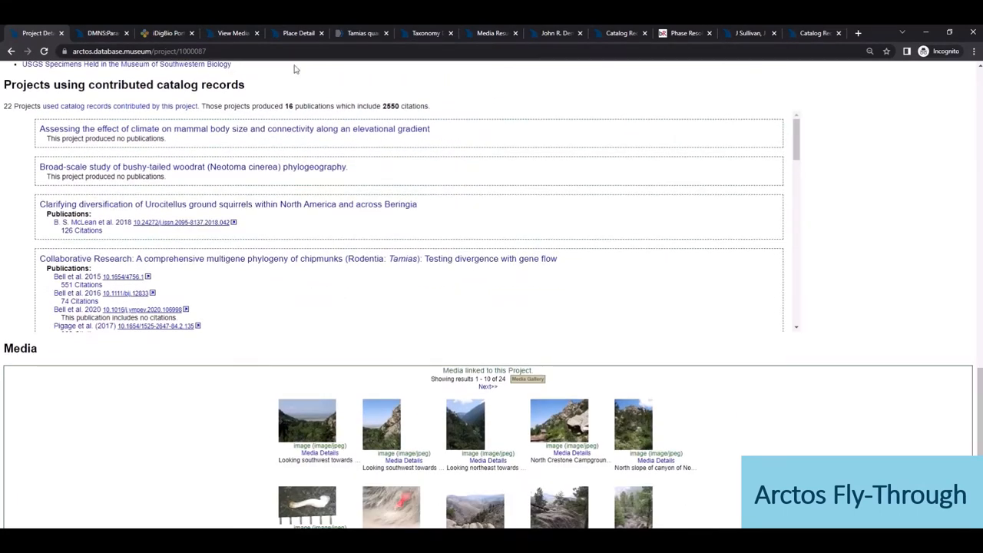